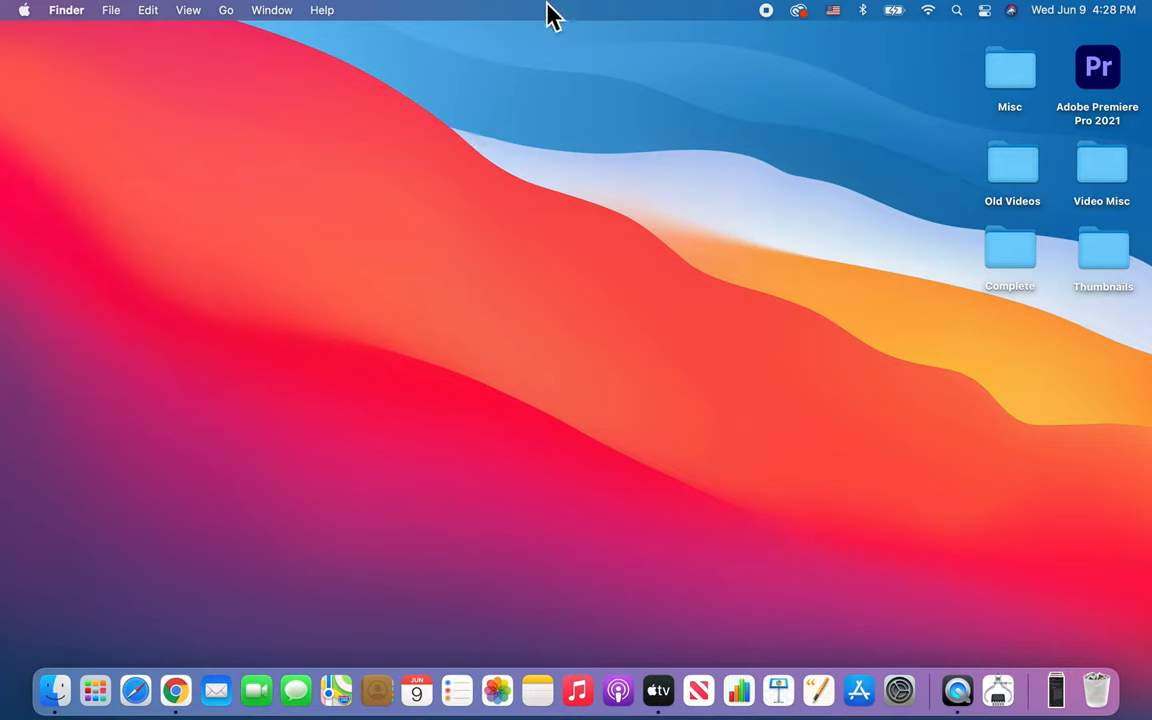
mouse_move(572, 28)
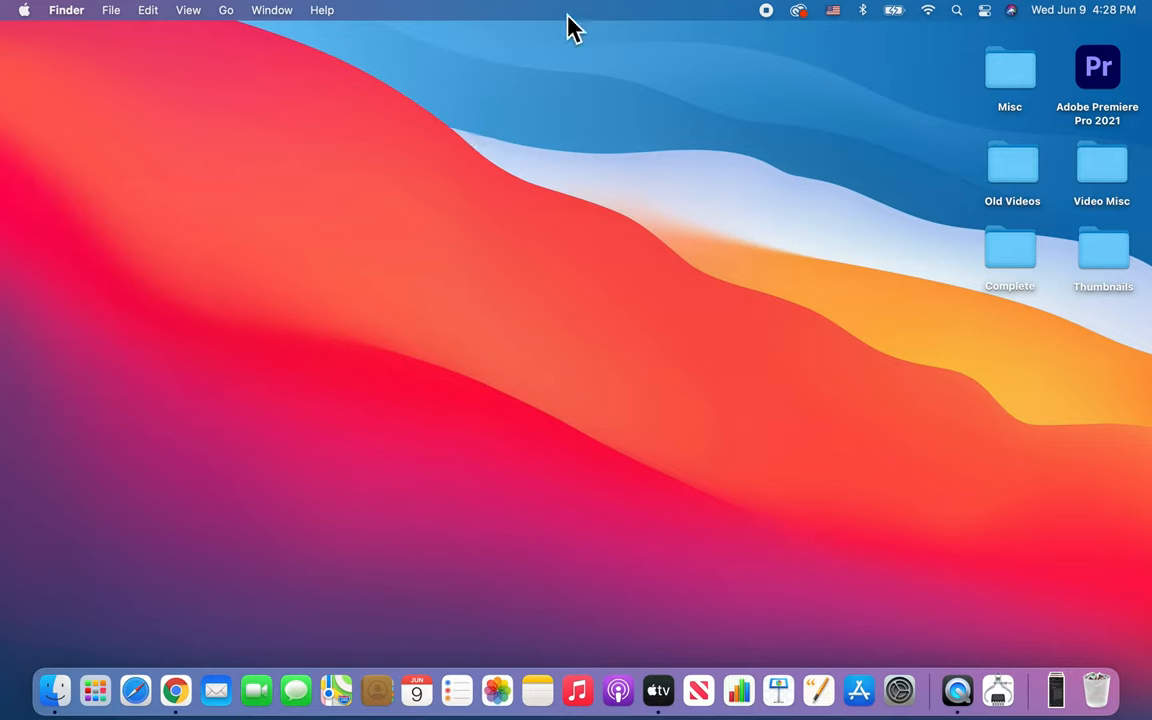
mouse_move(536, 58)
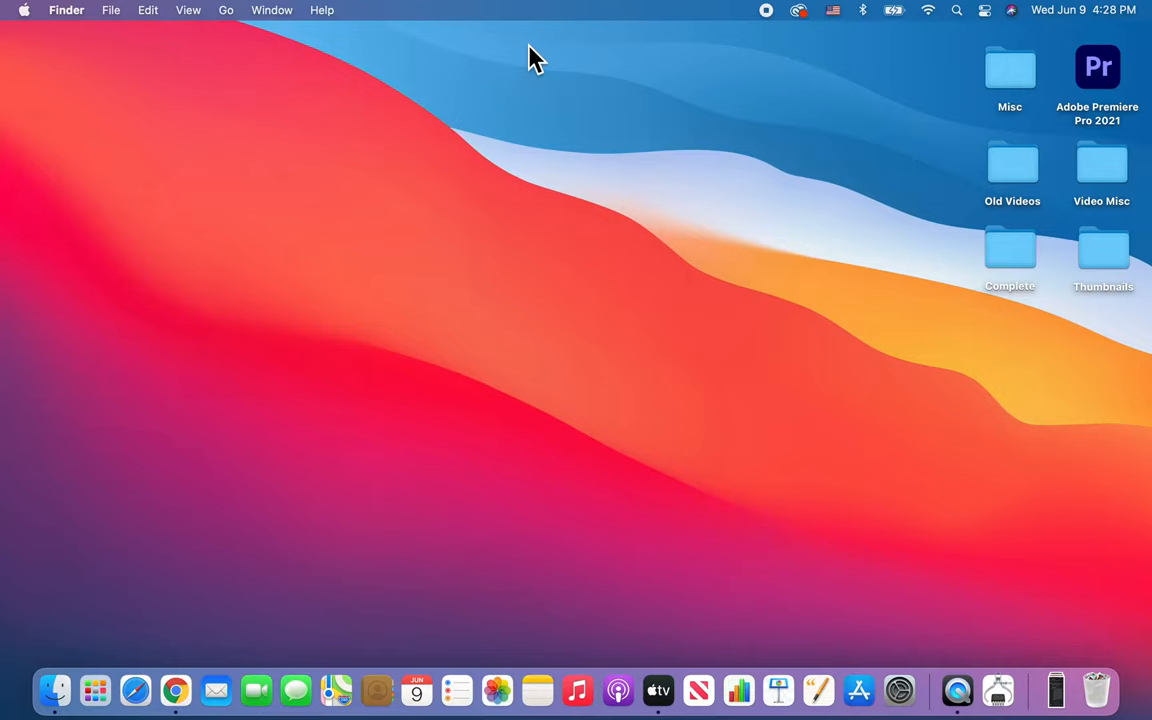
mouse_move(336, 114)
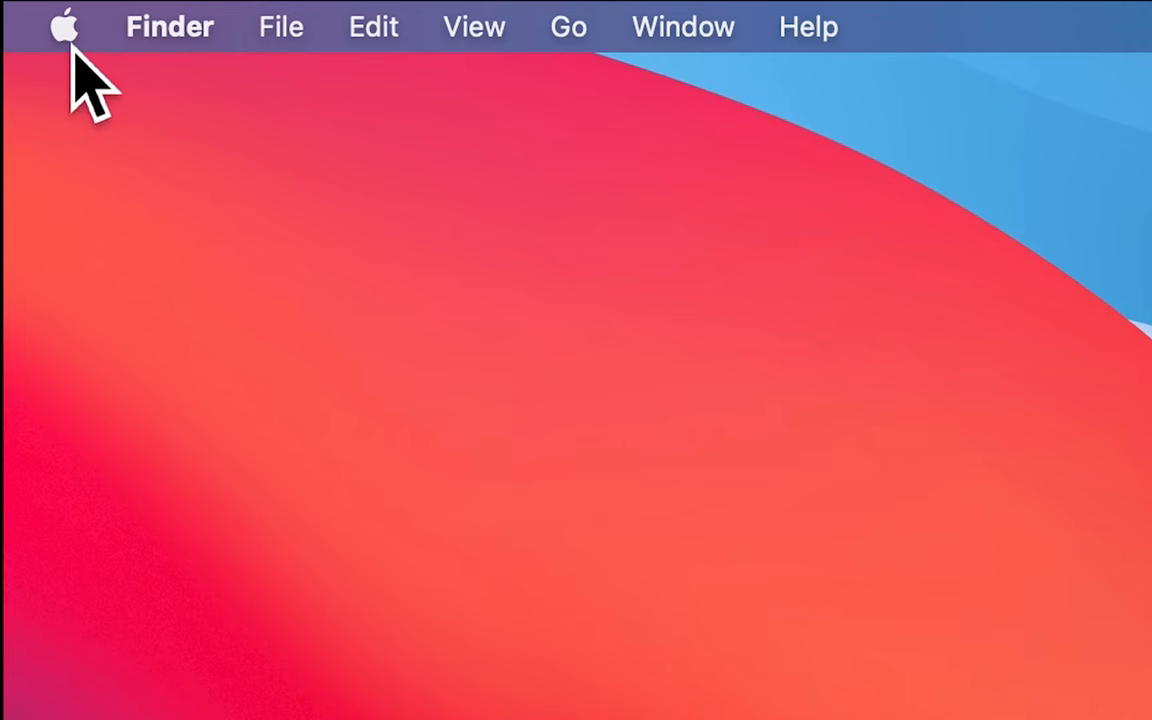
Step: Open the Apple menu from the Finder menu bar
click(64, 26)
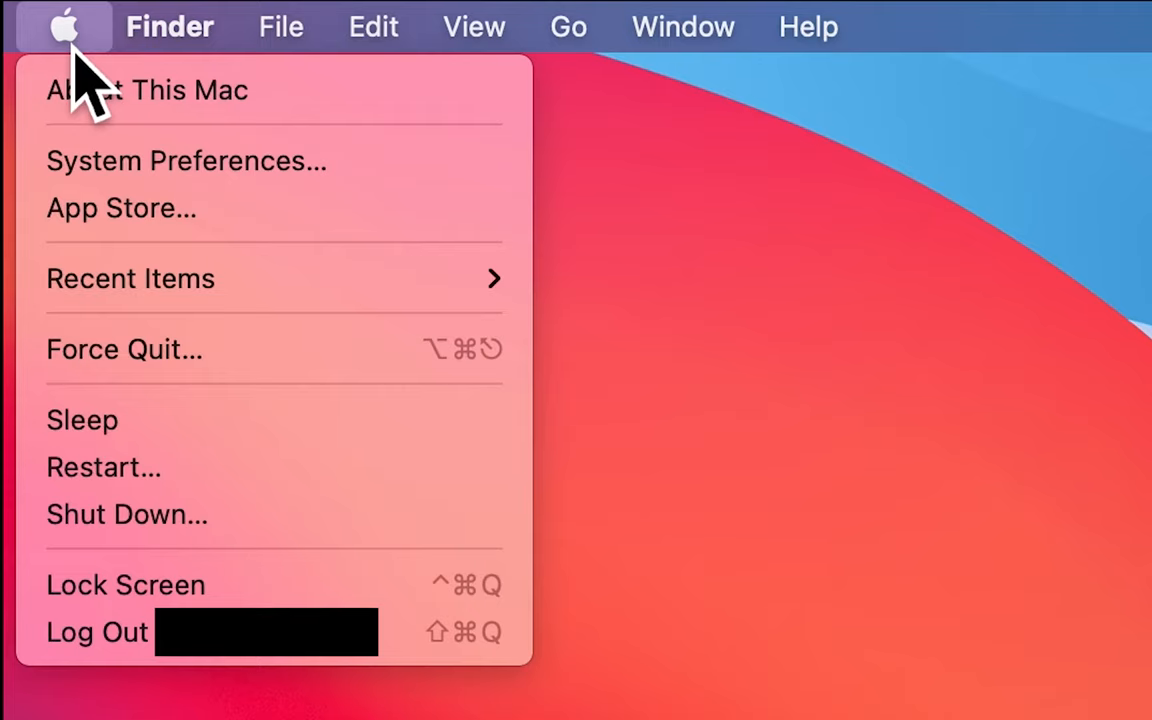
mouse_move(150, 160)
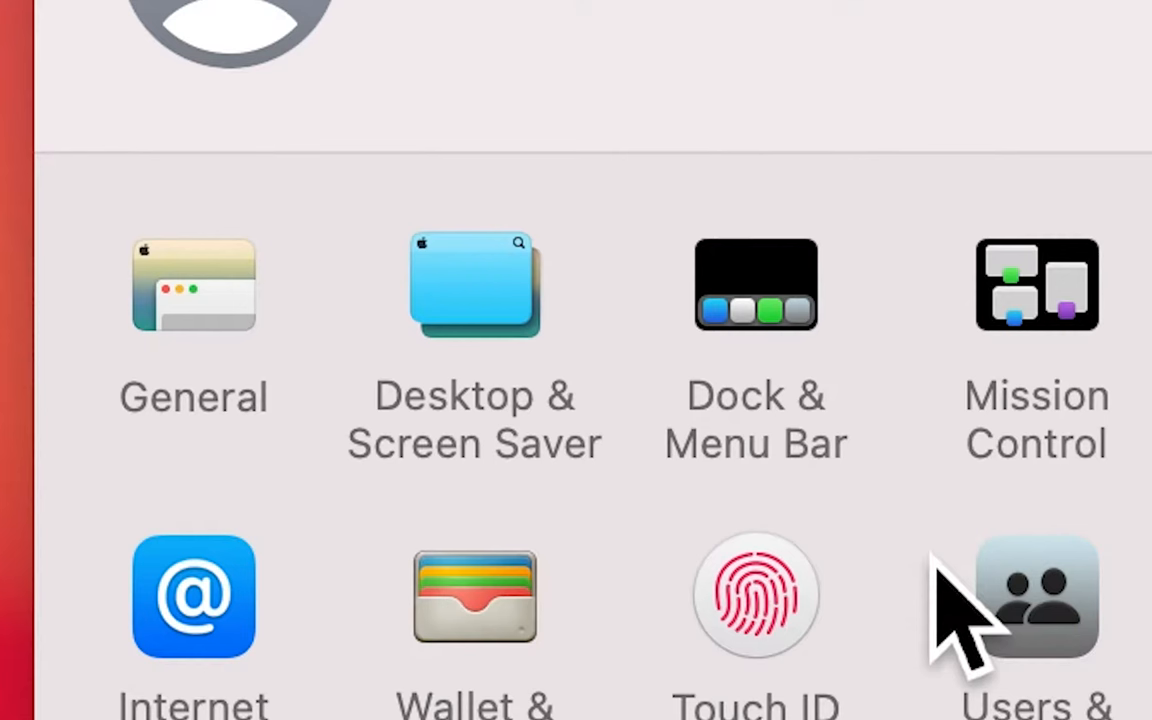
mouse_move(810, 520)
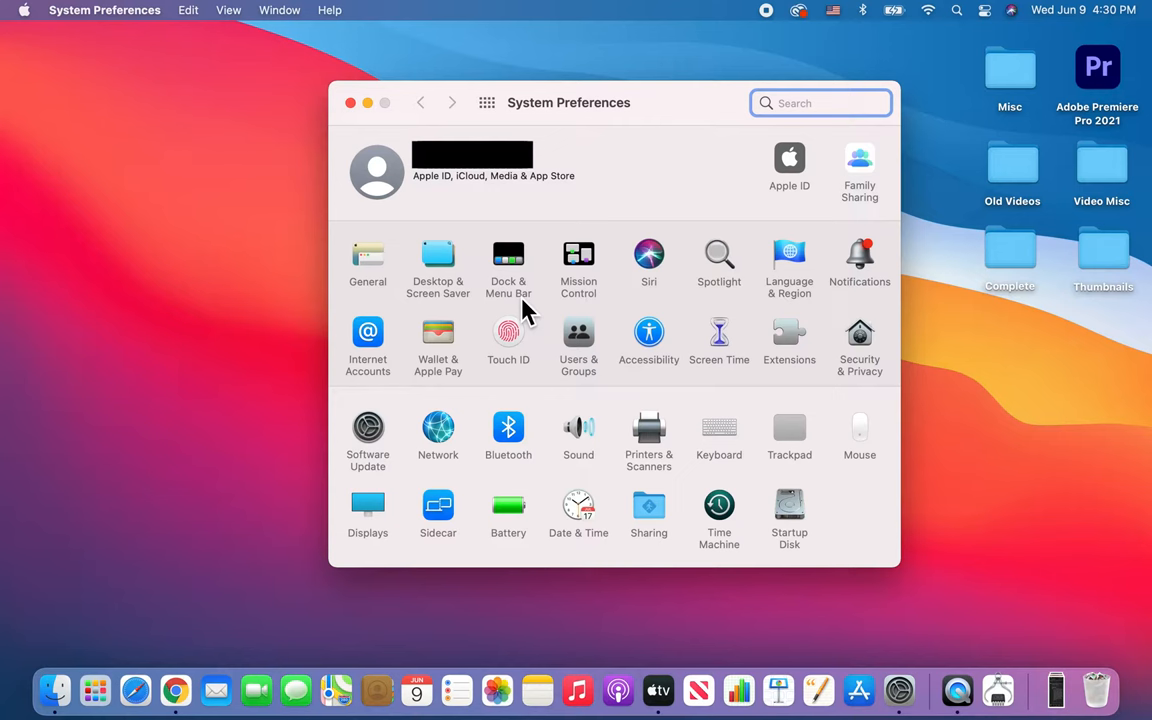
mouse_move(372, 304)
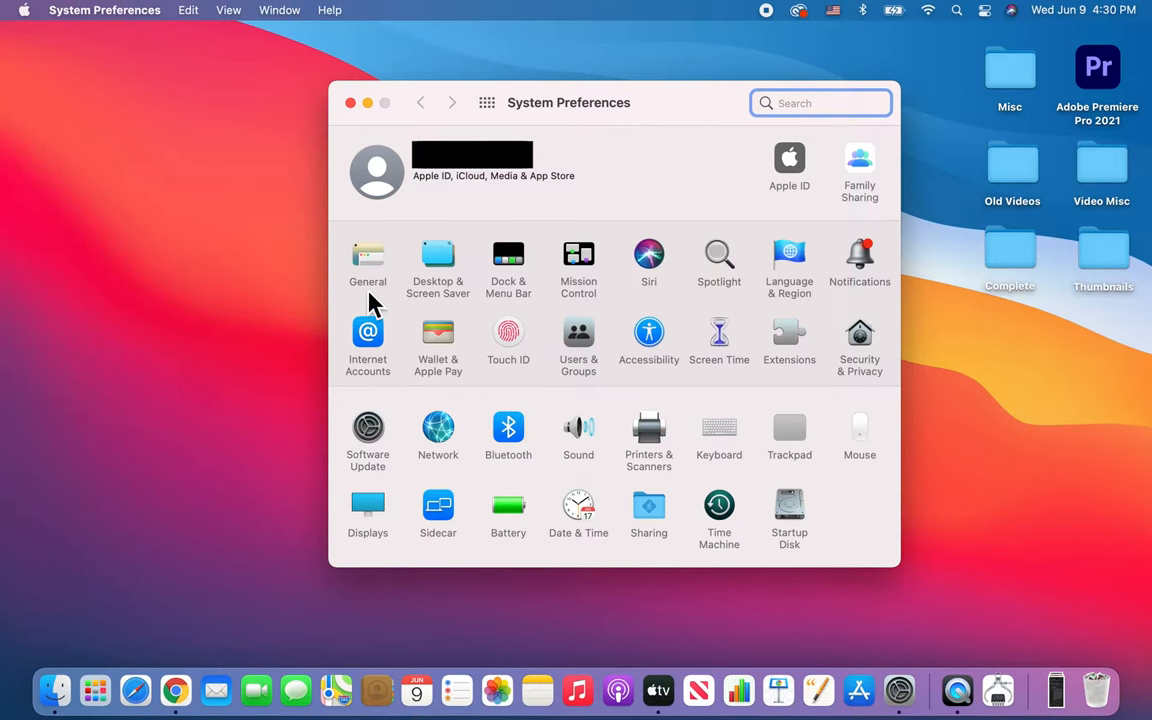
mouse_move(528, 312)
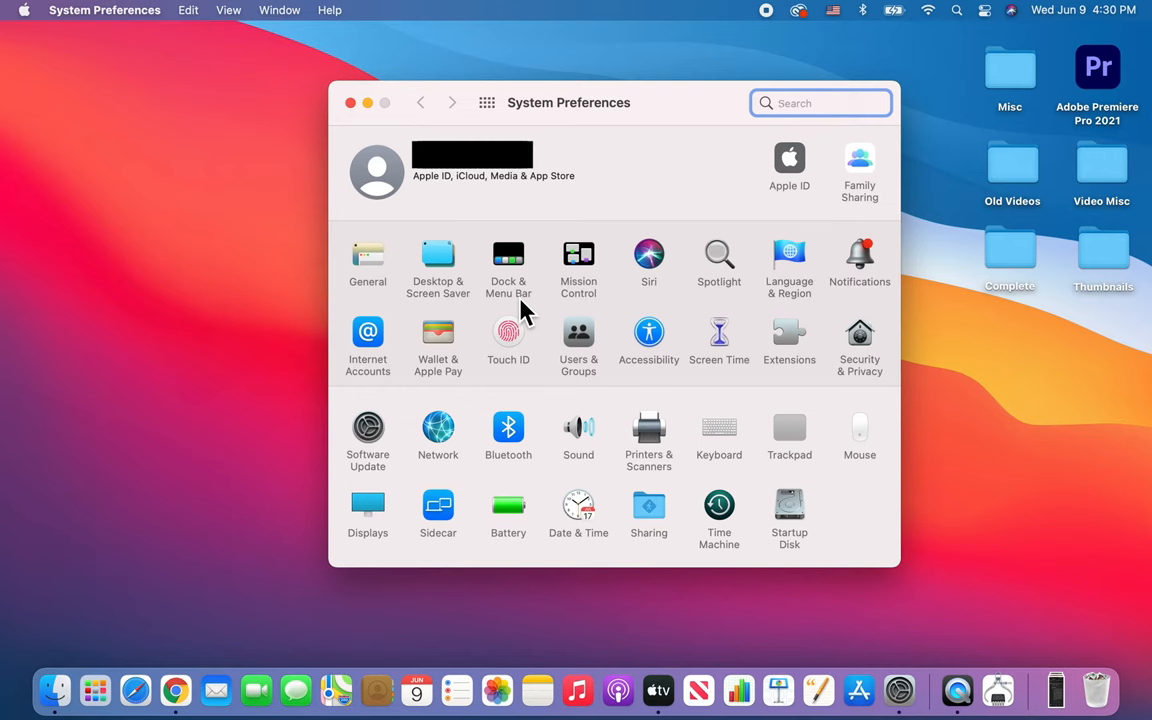
Step: Enter the Dock & Menu Bar pane of System Preferences
click(508, 252)
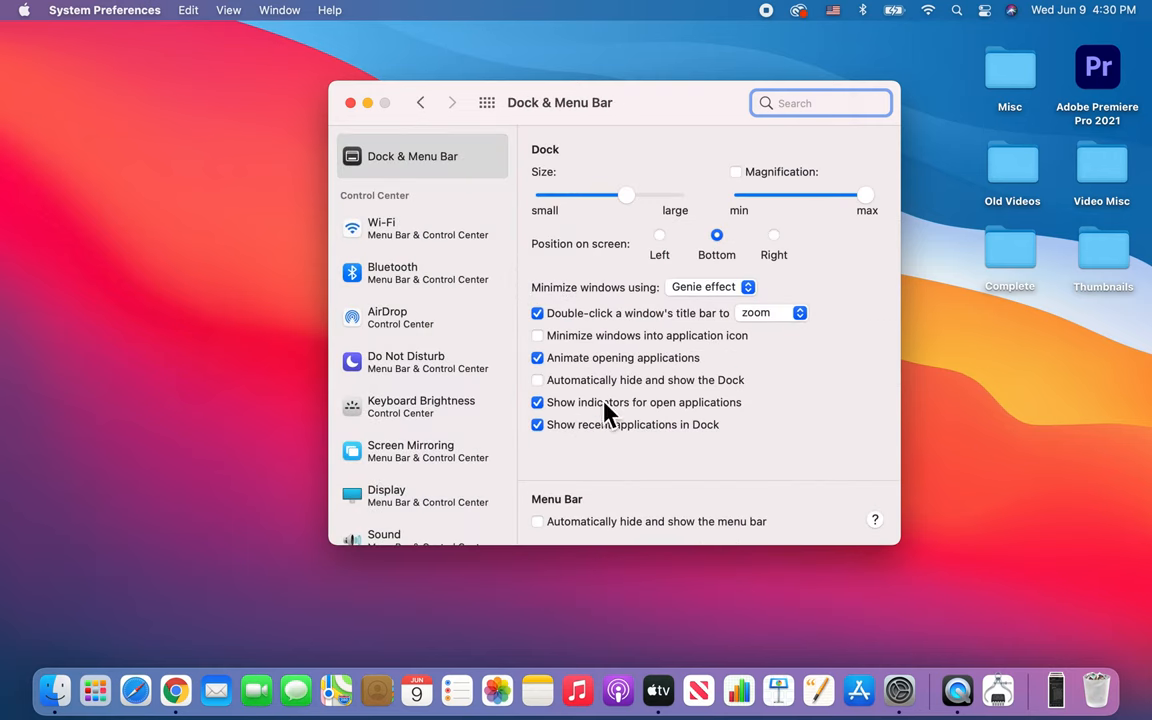
mouse_move(550, 536)
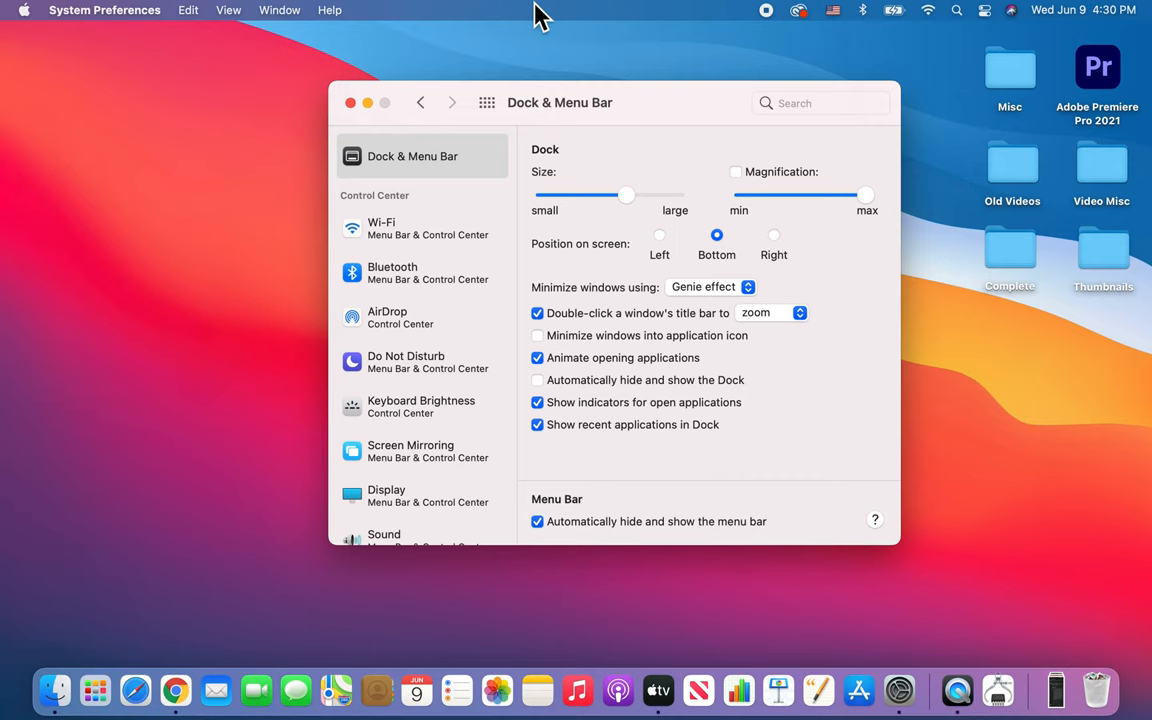
mouse_move(430, 20)
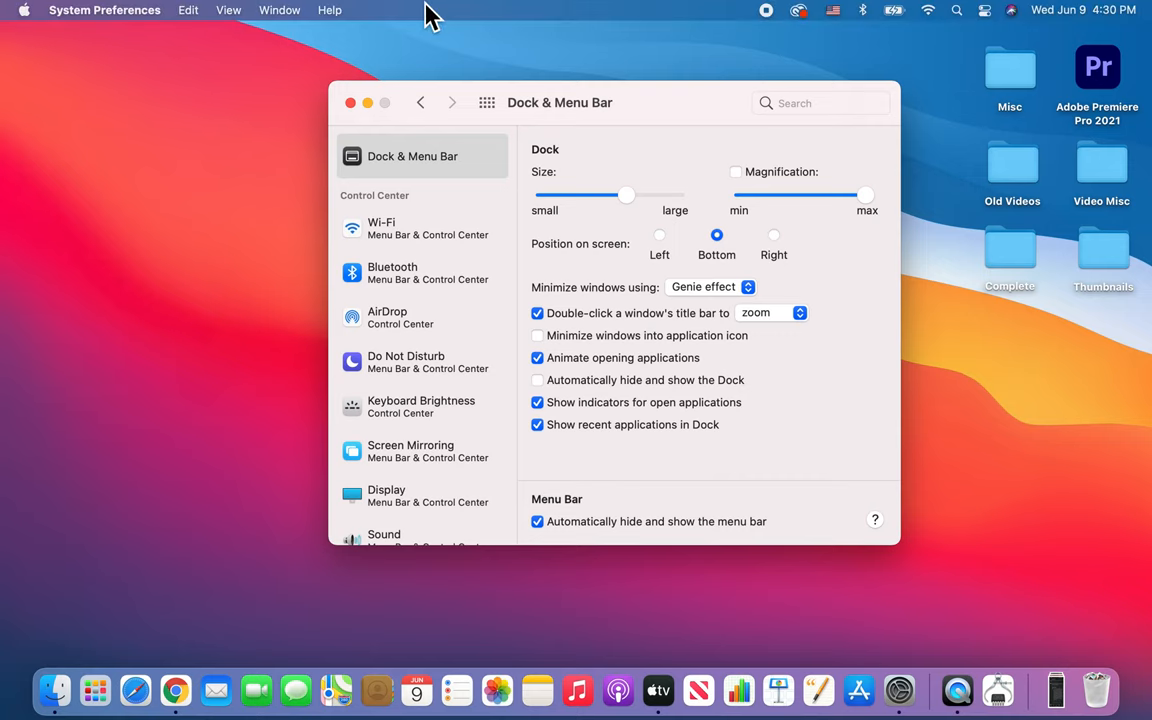
mouse_move(178, 18)
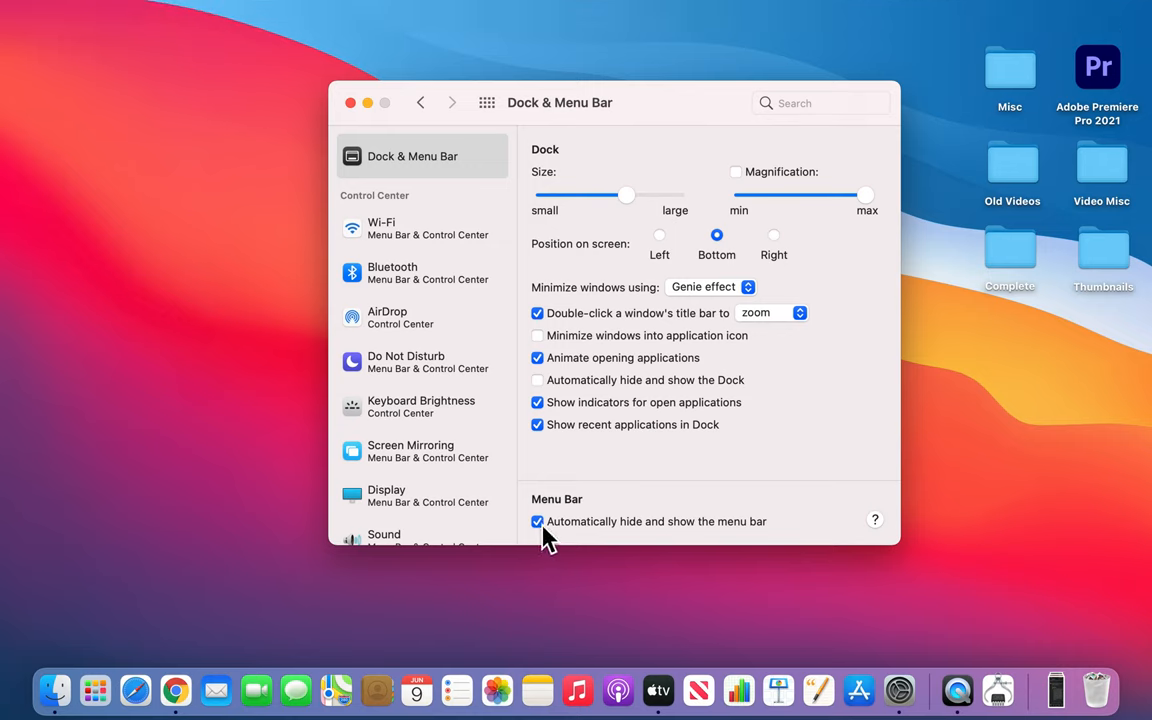
Step: Untick 'Automatically hide and show the menu bar' and close System Preferences
click(536, 520)
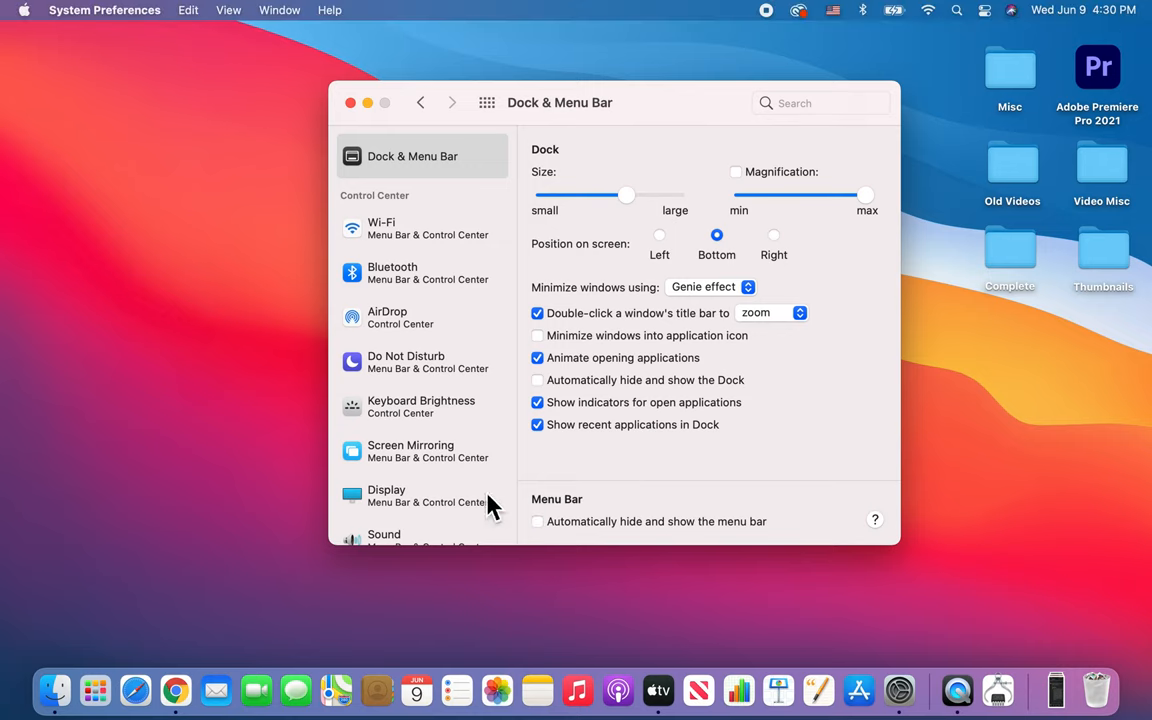
mouse_move(550, 456)
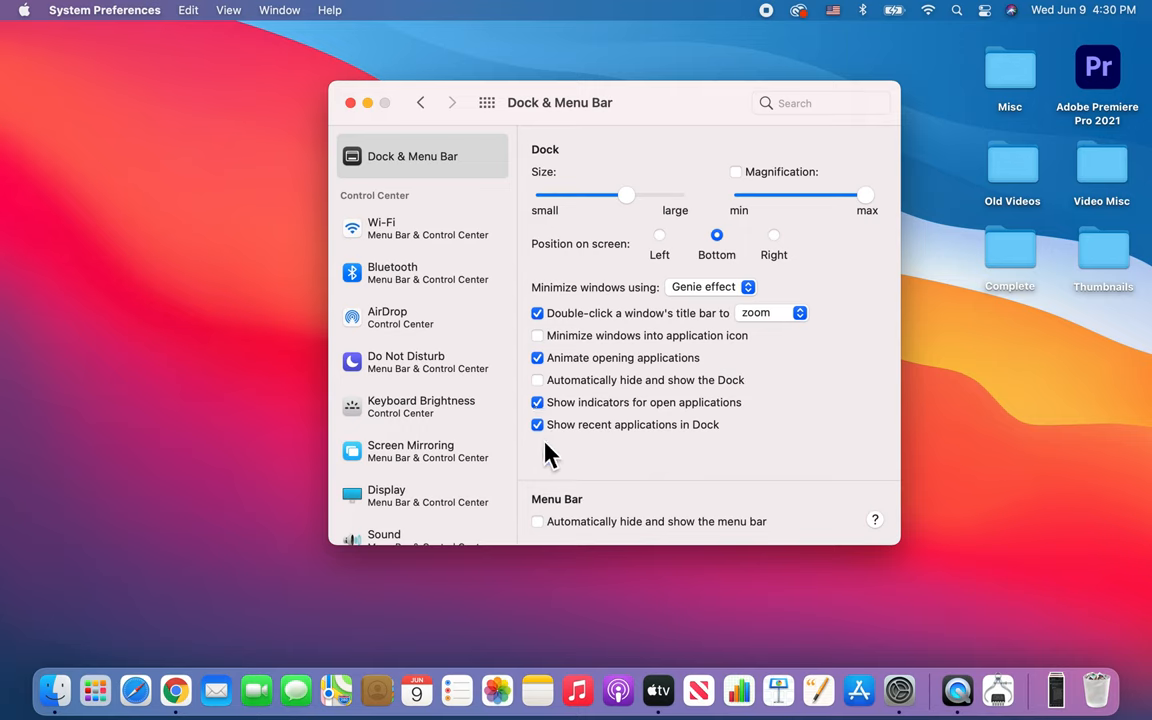
mouse_move(556, 528)
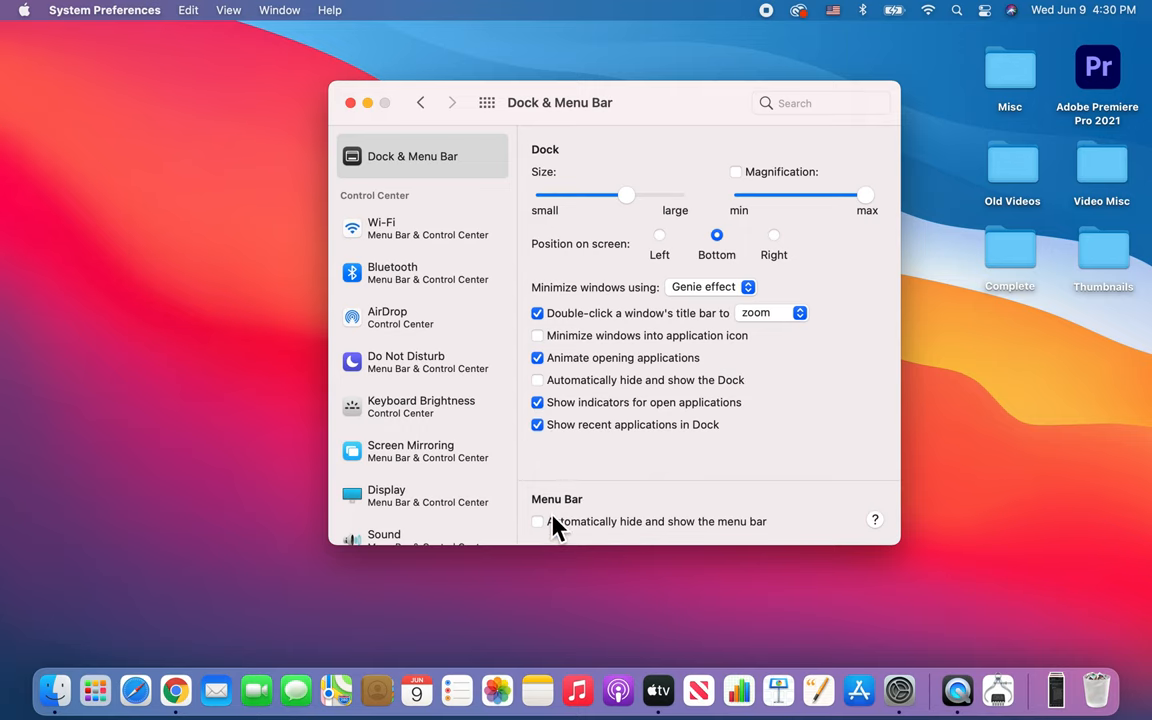
click(350, 102)
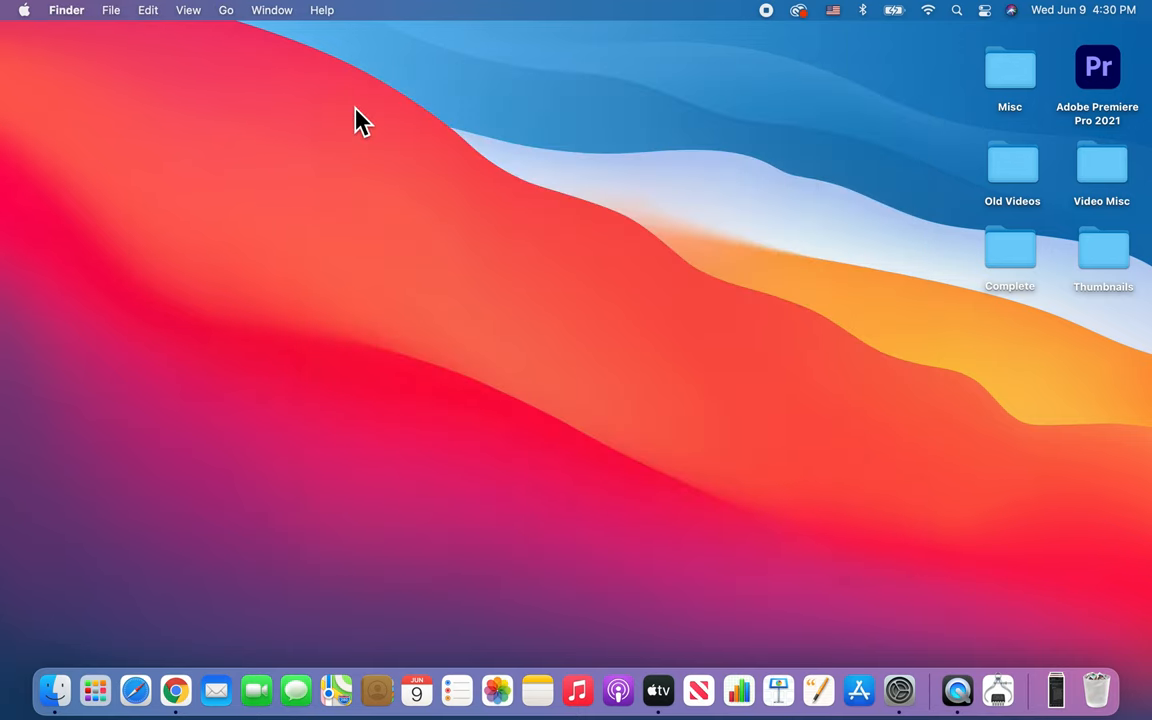